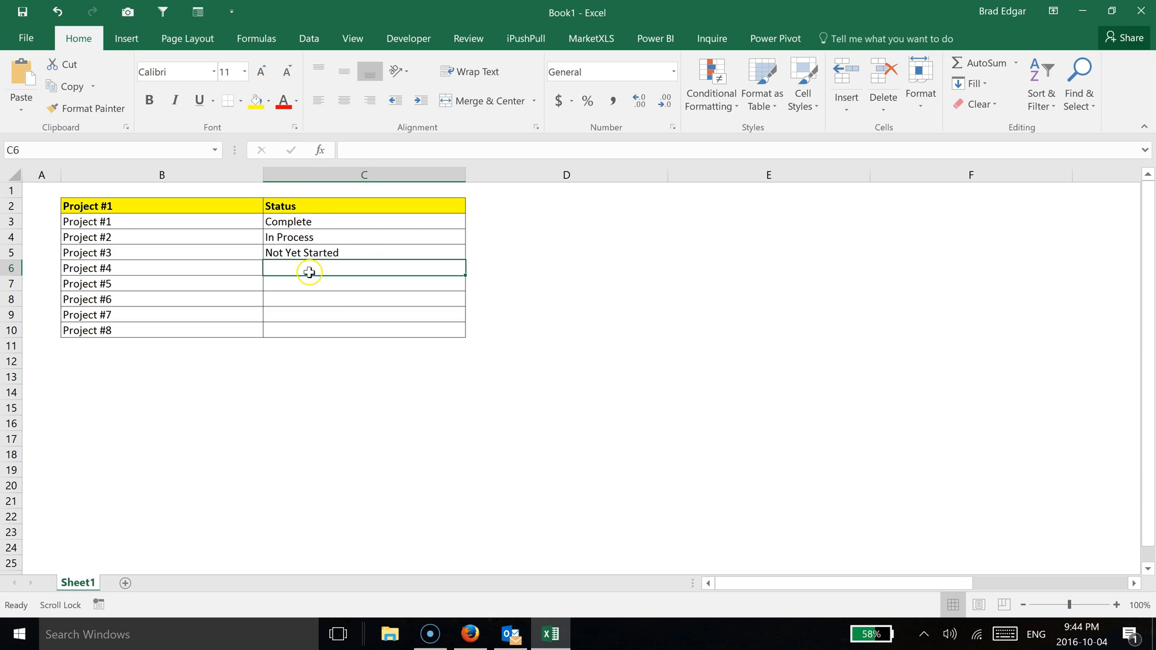
pyautogui.moveTo(320, 284)
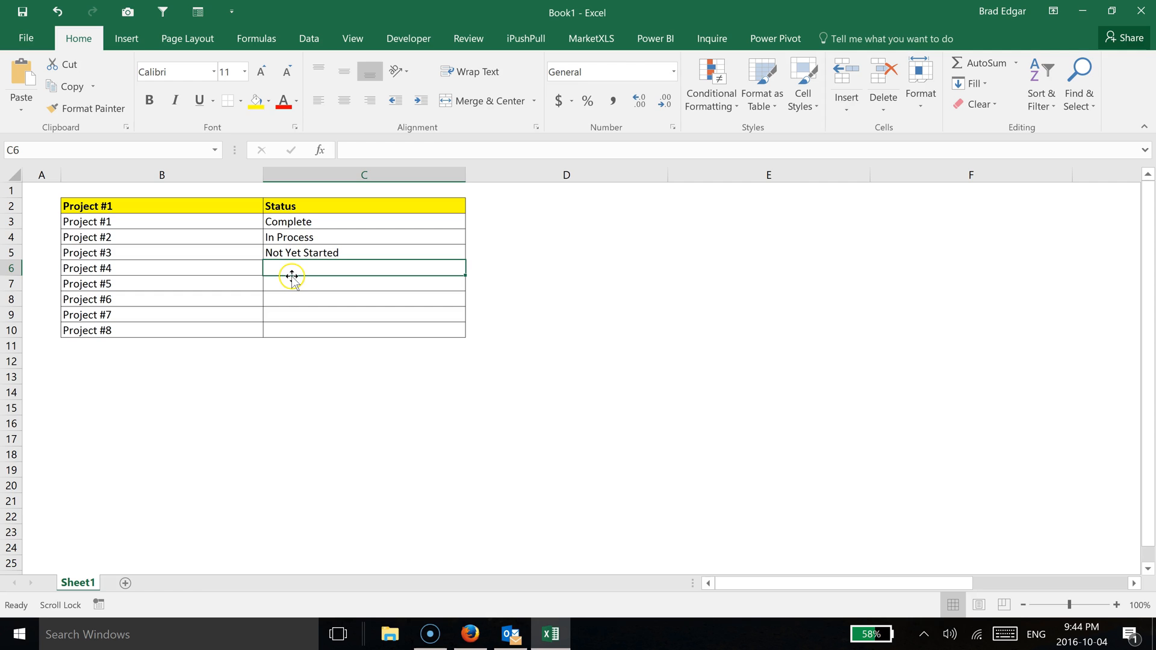
pyautogui.moveTo(321, 265)
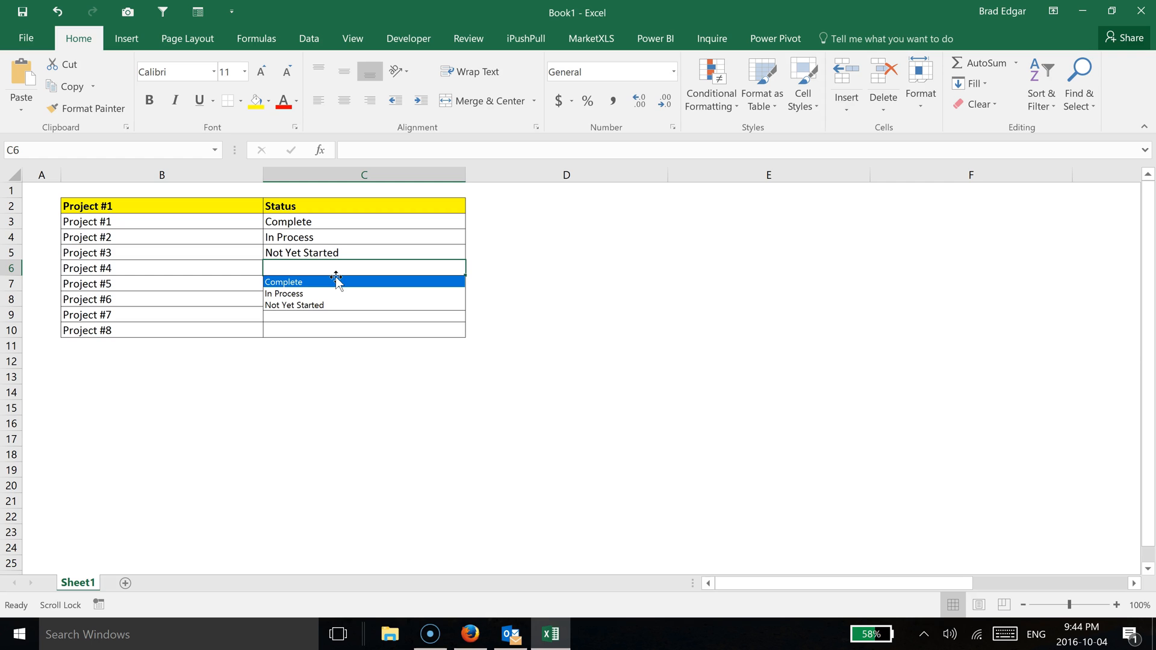
# - Fill Project #4's status in C6 with Not Yet Started from the Alt+Down pick list
pyautogui.press('alt+down')
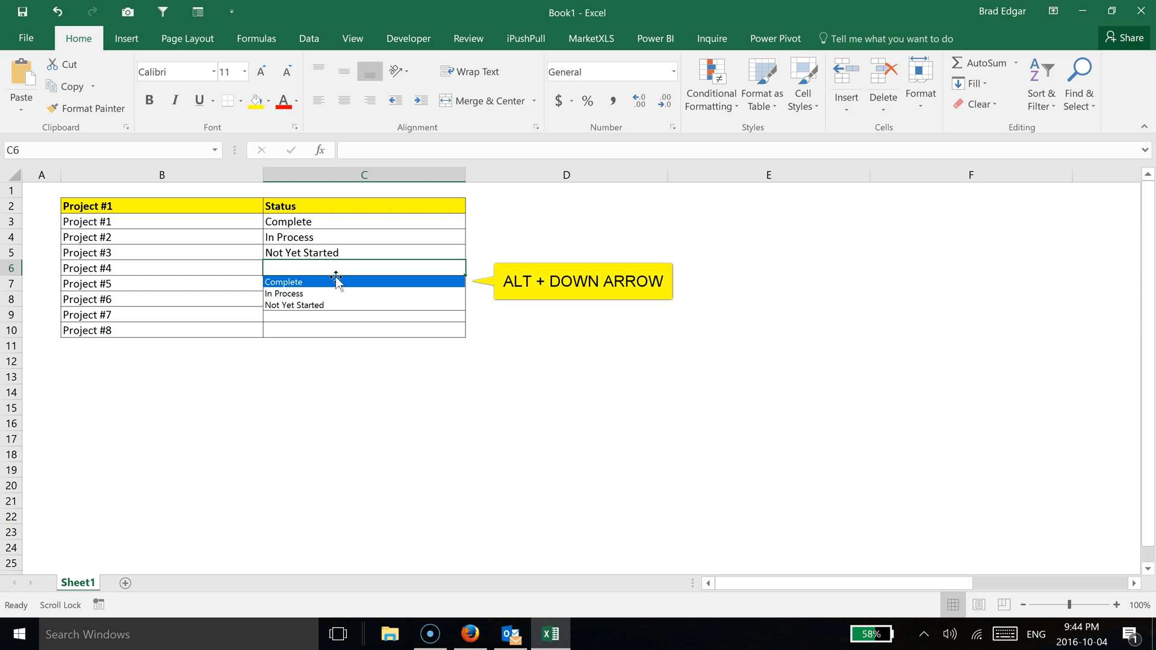
pyautogui.press('Down')
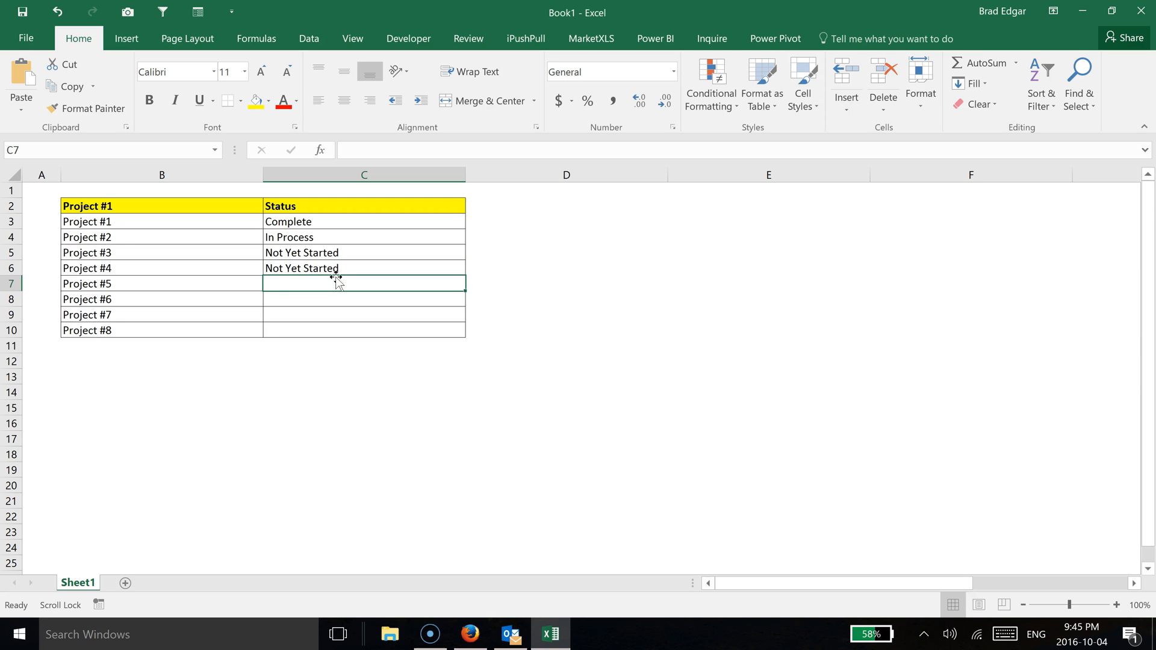
# - Enter Development for Project #5 in C7, then pick Development from the list for Project #6 in C8
pyautogui.write('Development')
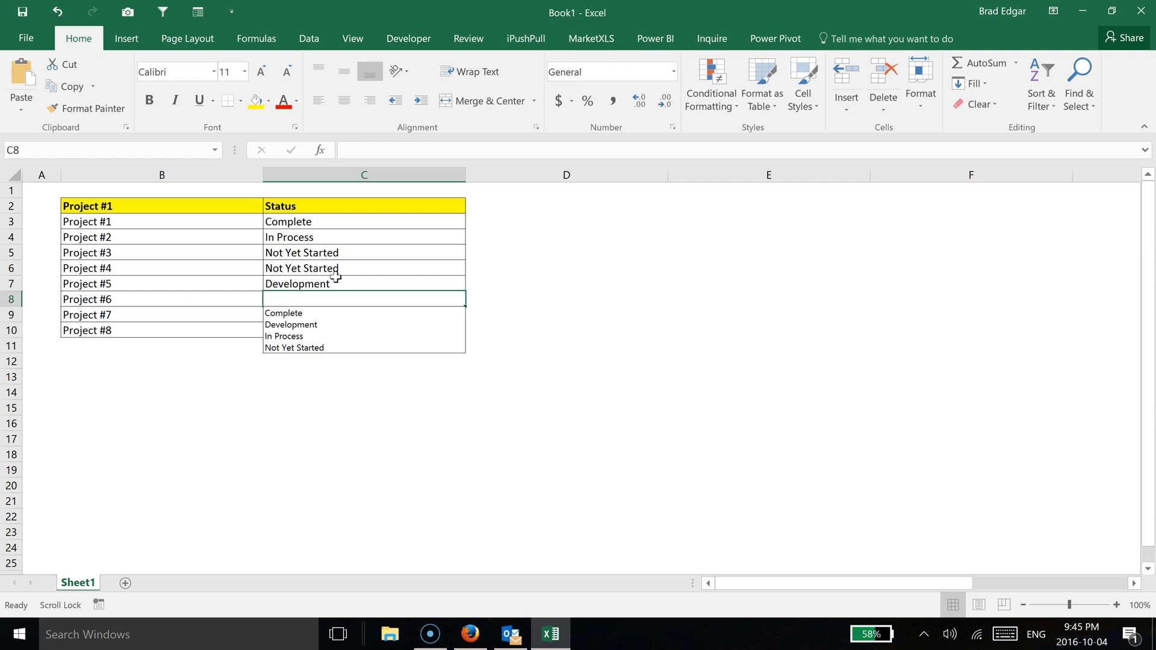
pyautogui.click(291, 324)
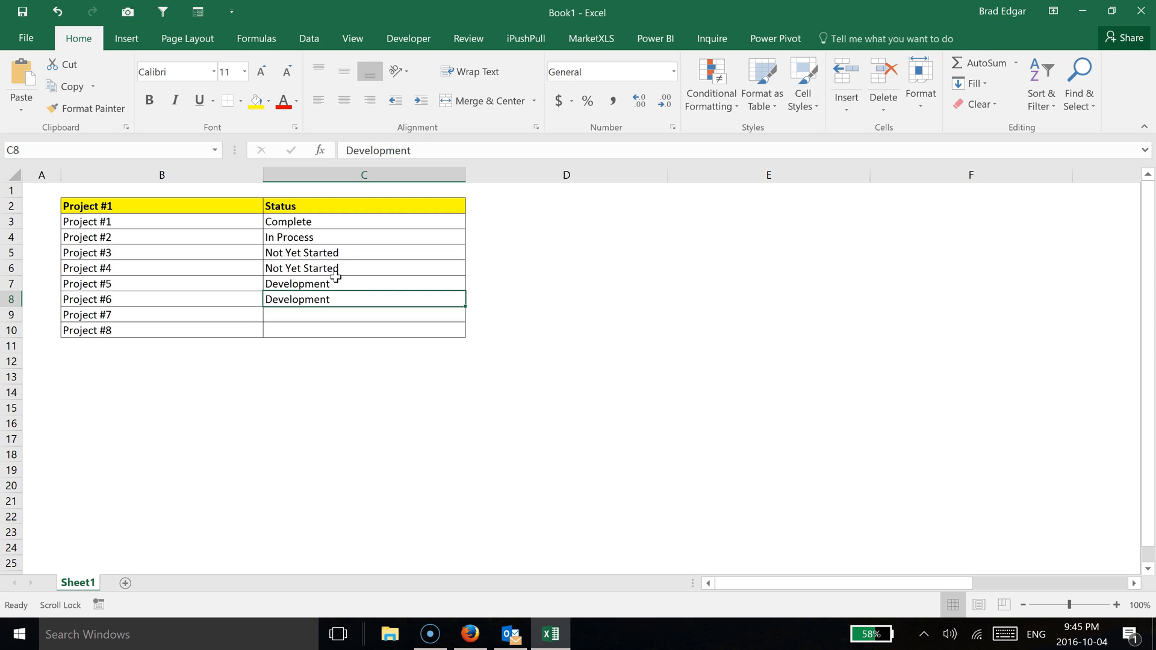